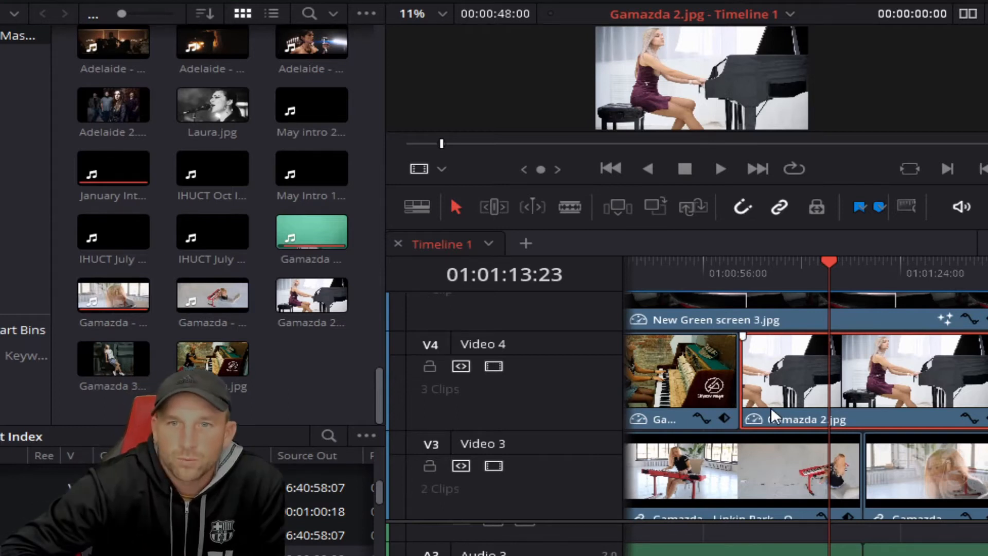
mouse_move(831, 382)
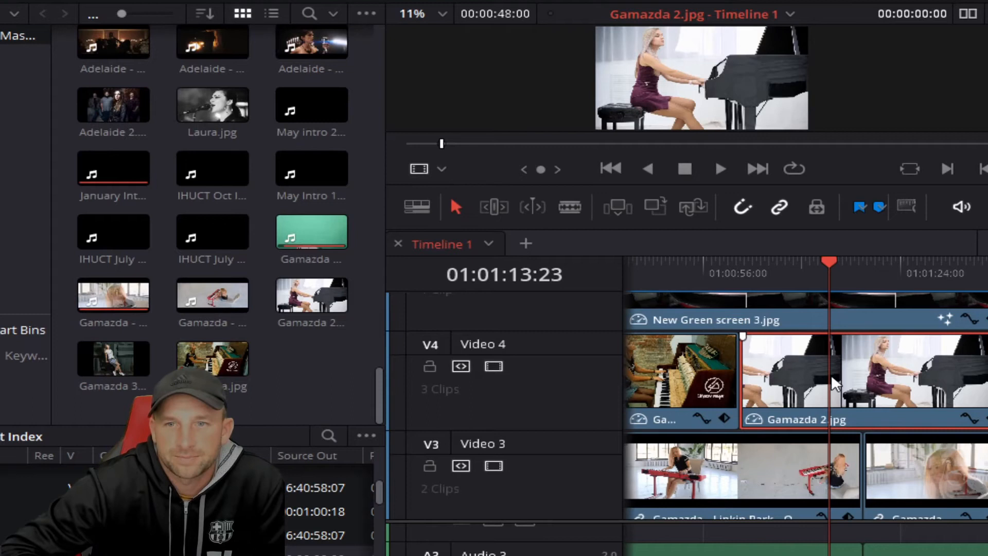
mouse_move(870, 422)
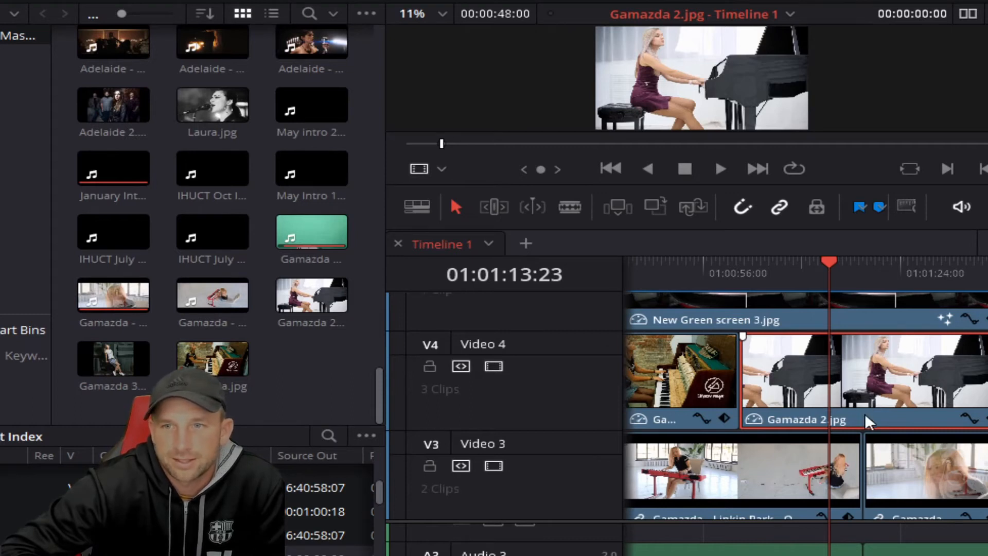
mouse_move(838, 428)
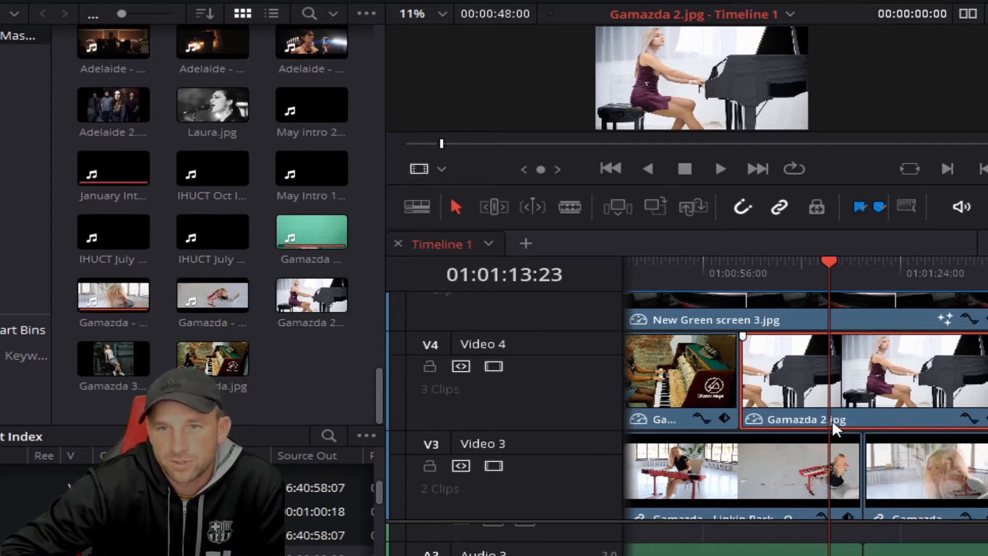
mouse_move(766, 432)
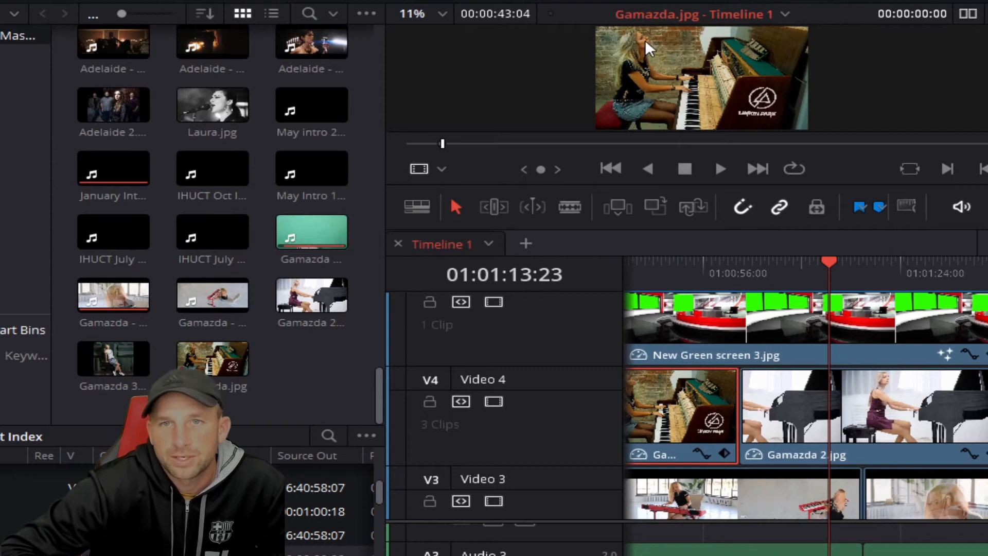
mouse_move(715, 112)
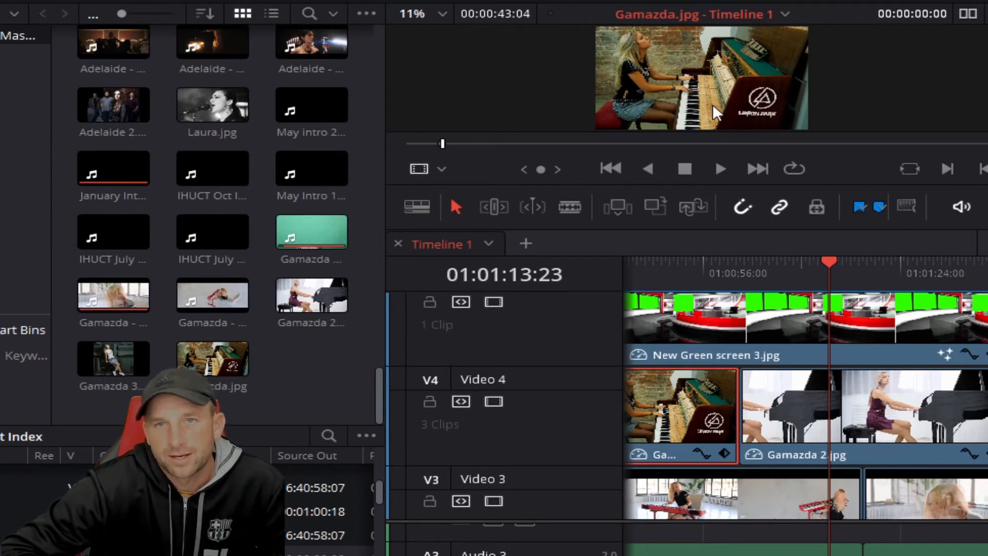
mouse_move(721, 343)
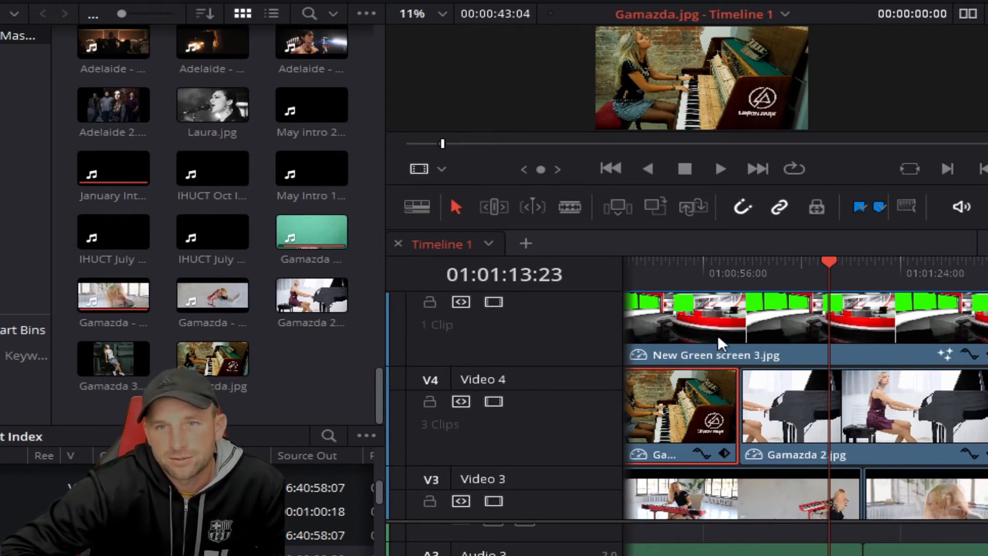
mouse_move(699, 326)
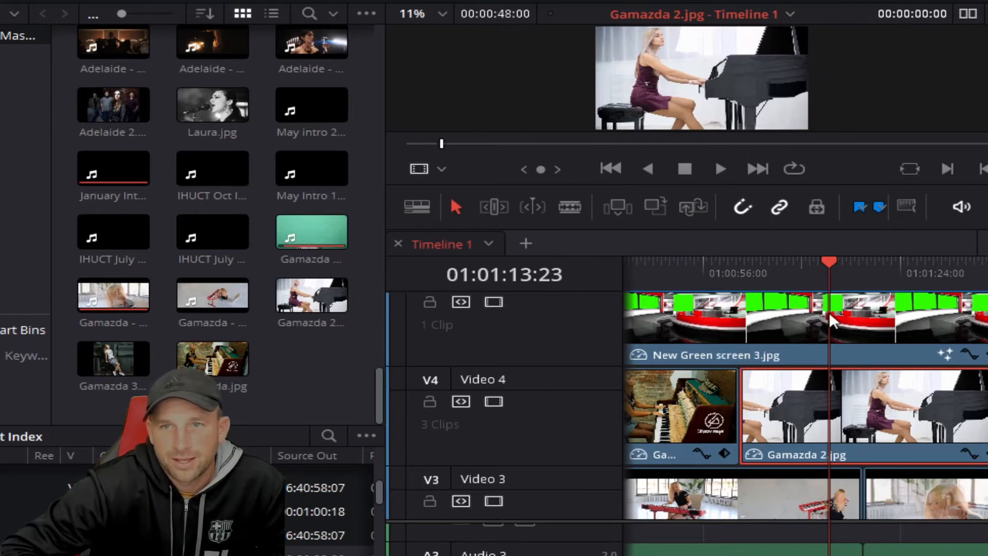
mouse_move(860, 324)
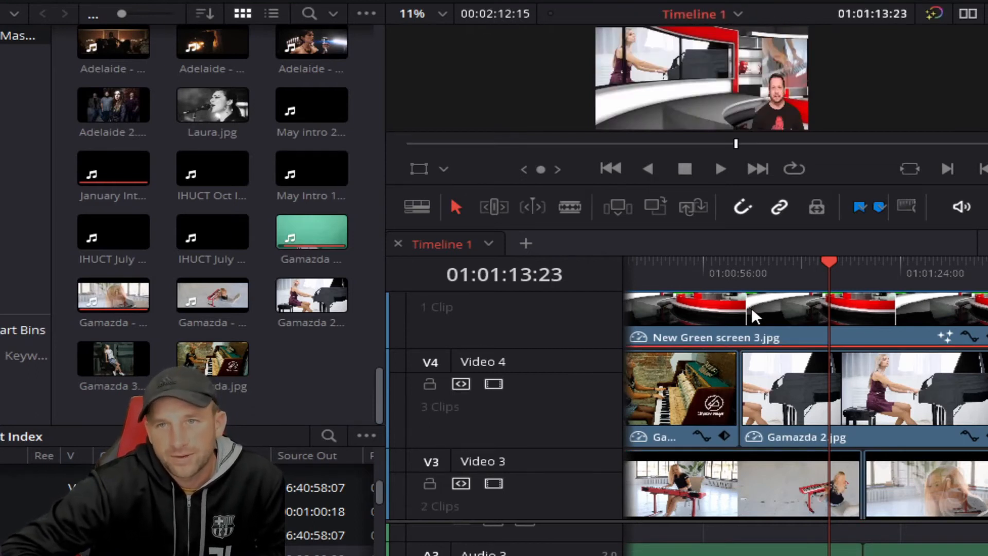
mouse_move(769, 81)
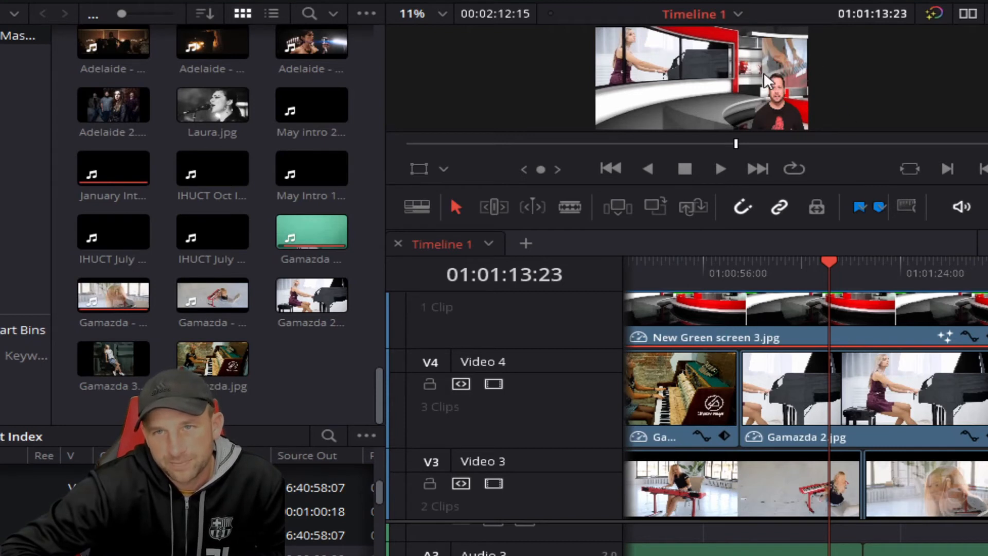
mouse_move(898, 519)
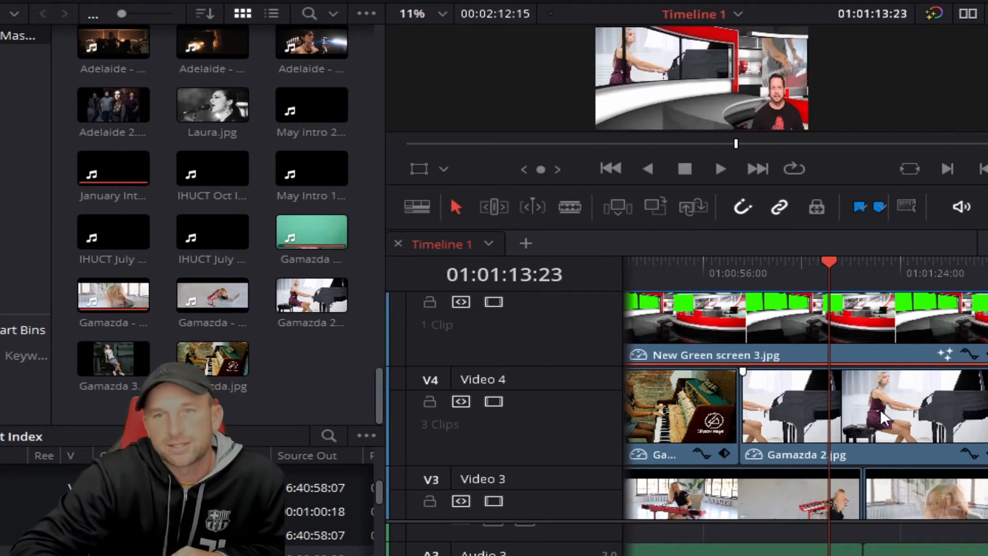
mouse_move(744, 356)
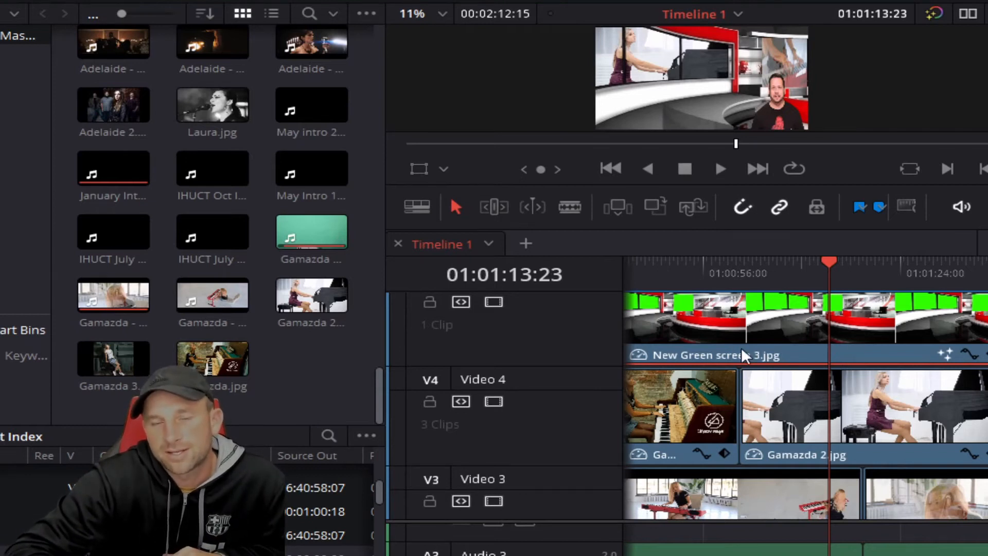
mouse_move(766, 396)
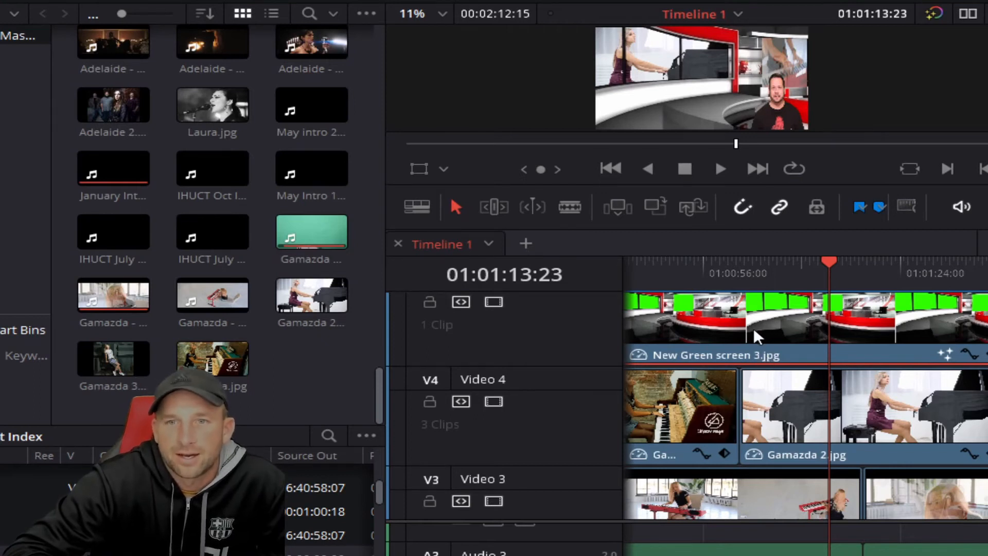
mouse_move(850, 458)
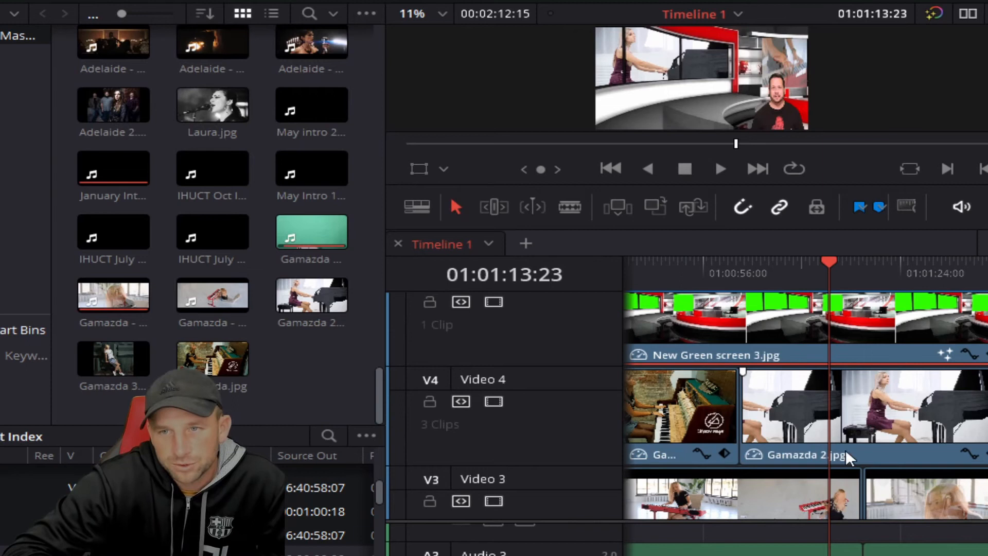
mouse_move(727, 352)
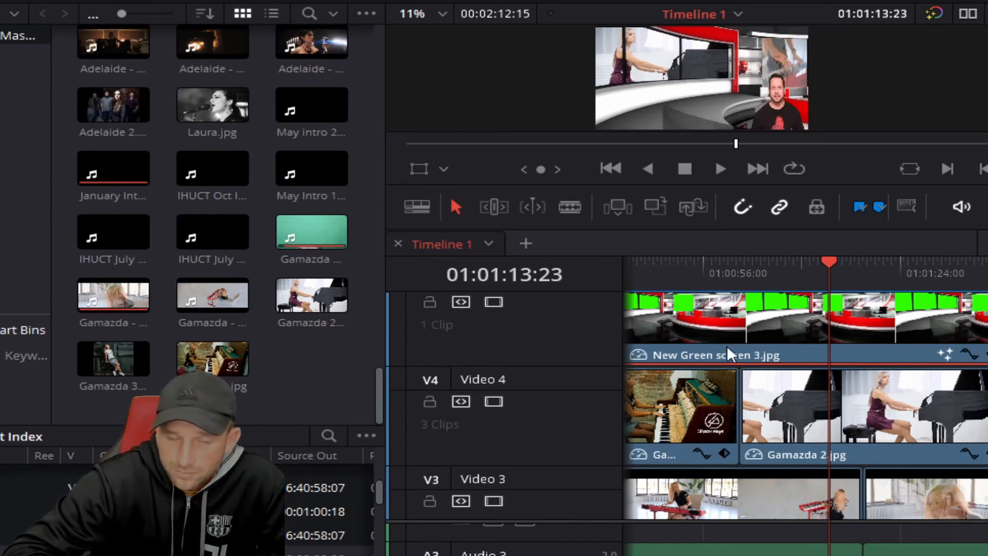
mouse_move(727, 354)
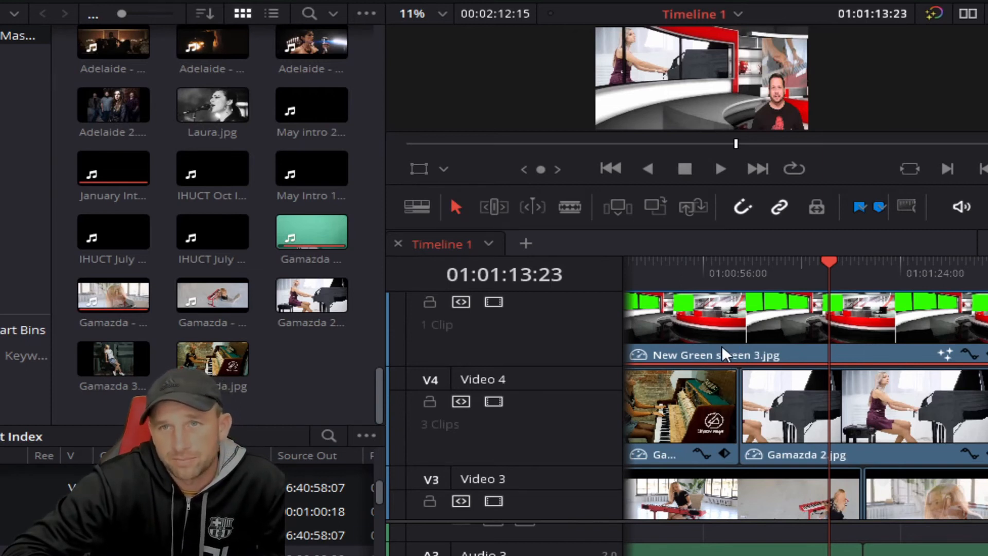
mouse_move(763, 360)
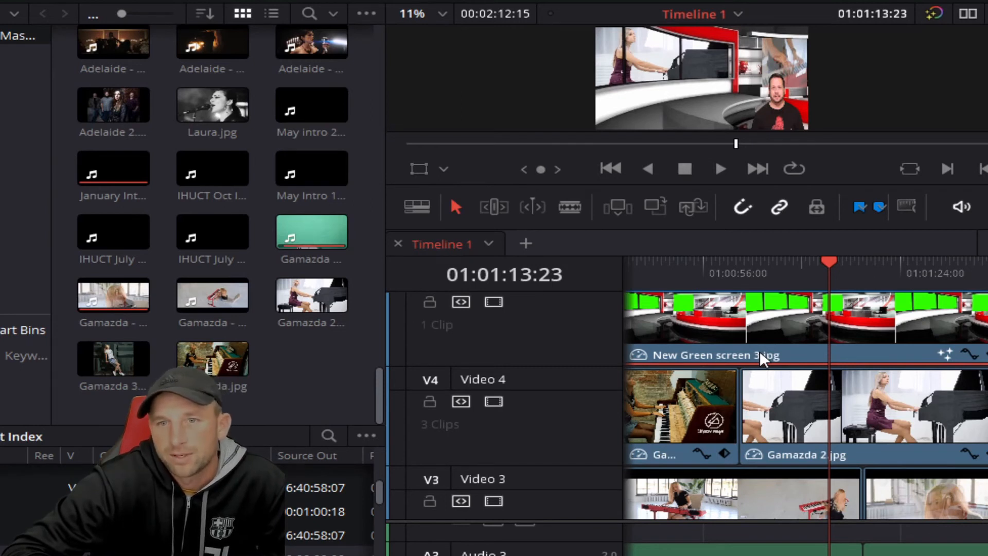
mouse_move(724, 337)
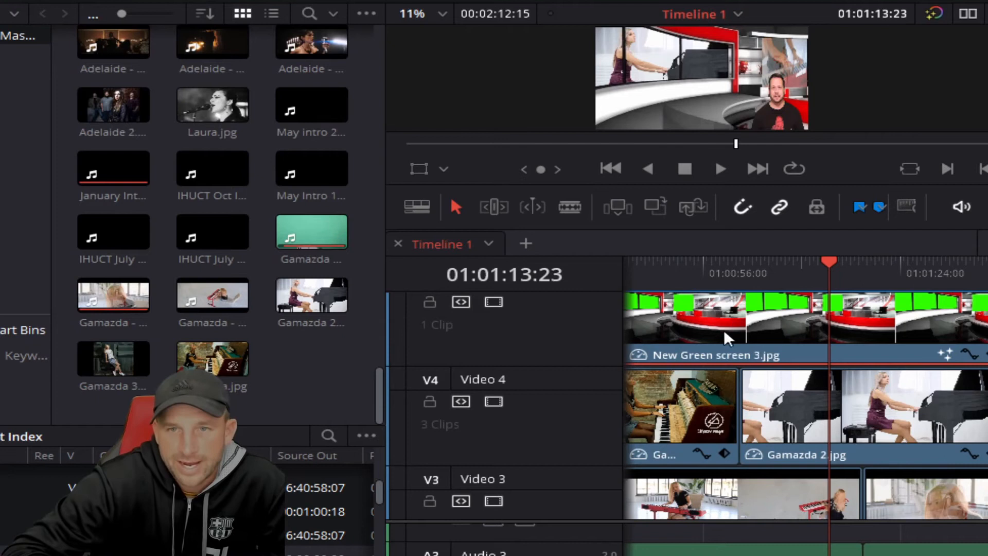
mouse_move(777, 379)
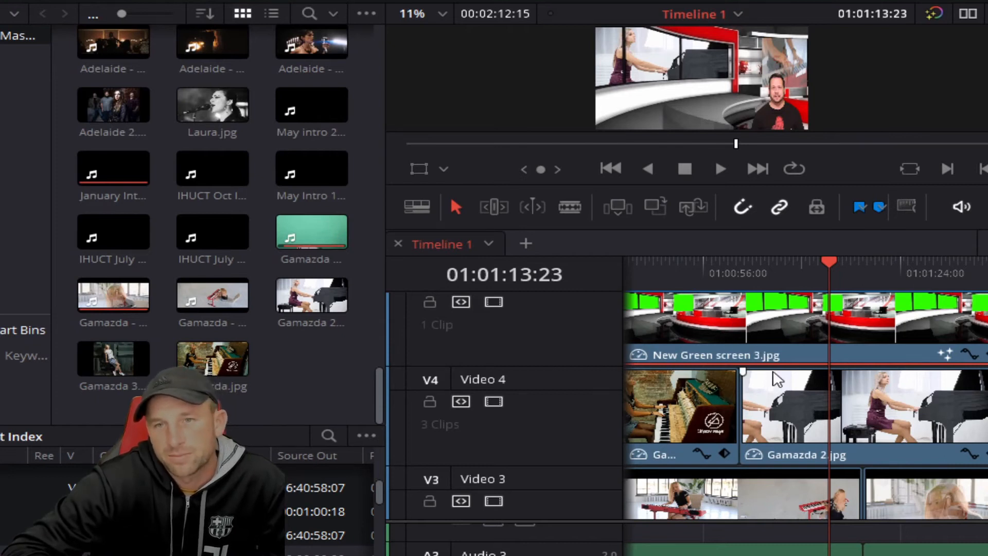
mouse_move(850, 396)
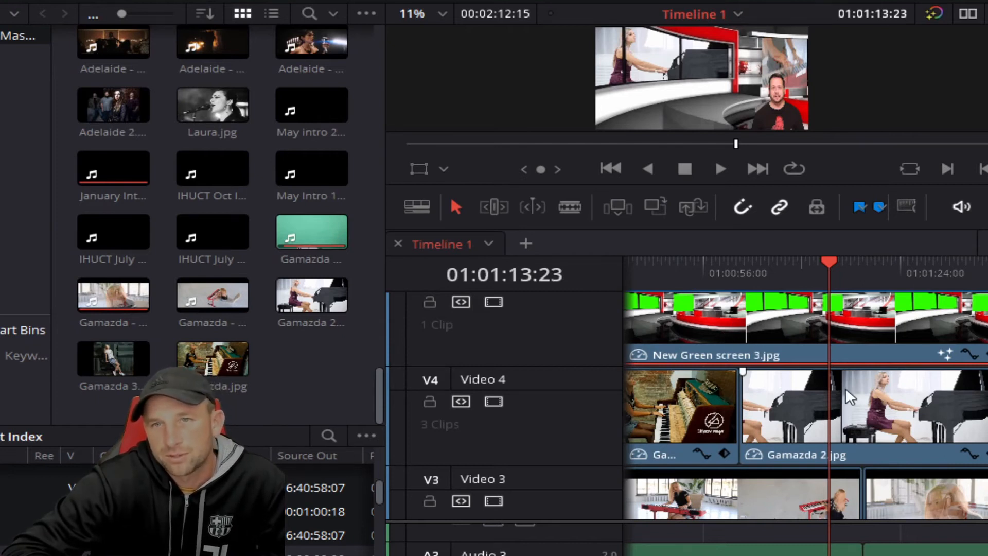
mouse_move(777, 328)
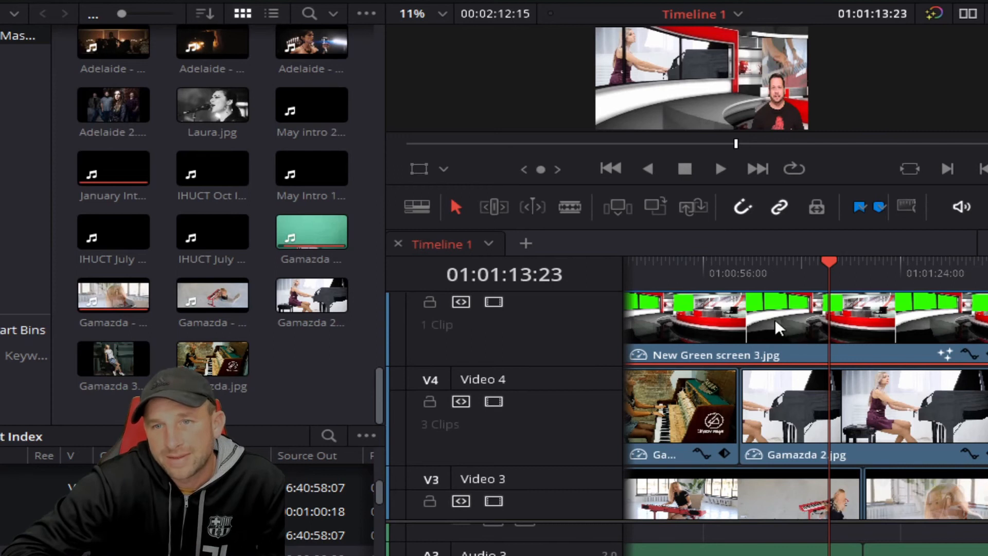
mouse_move(747, 208)
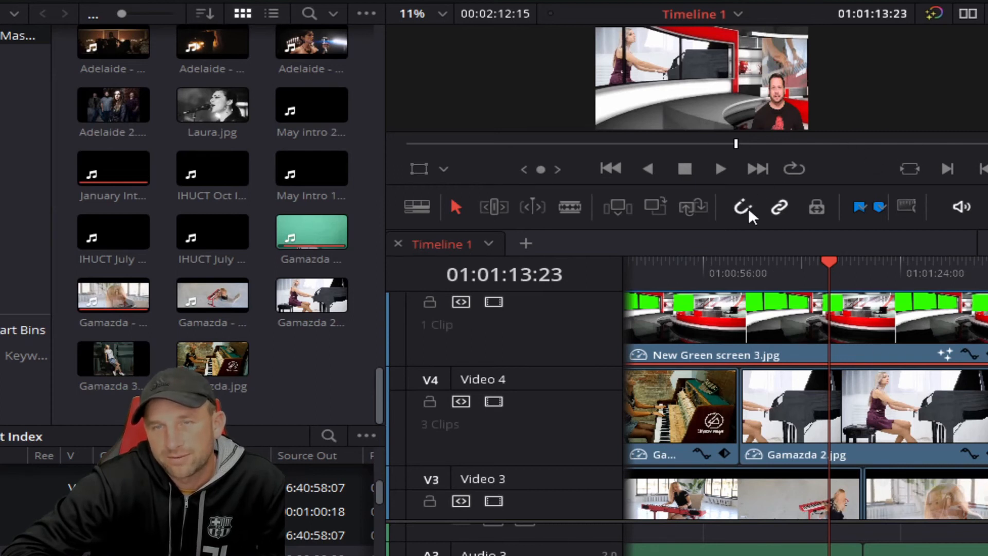
mouse_move(763, 79)
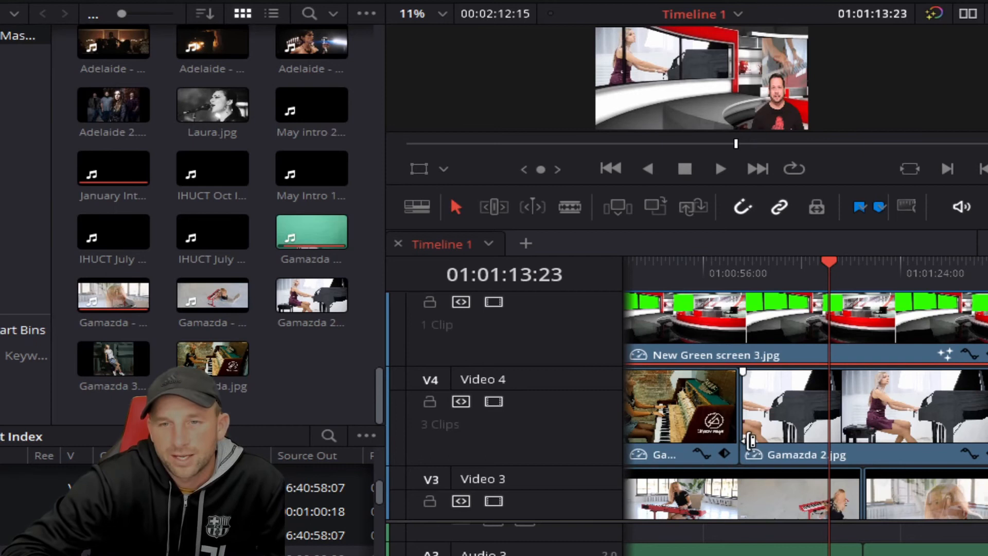
mouse_move(692, 409)
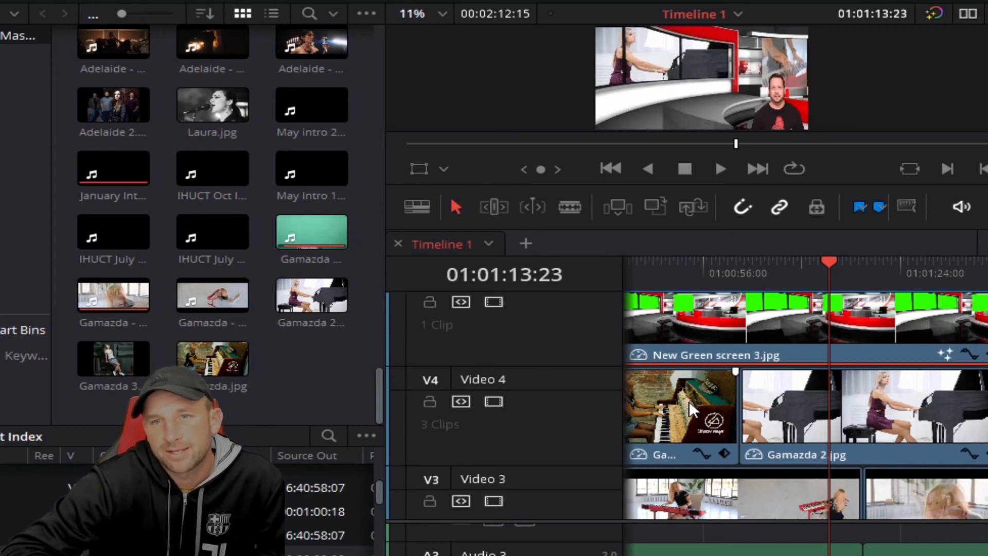
mouse_move(693, 419)
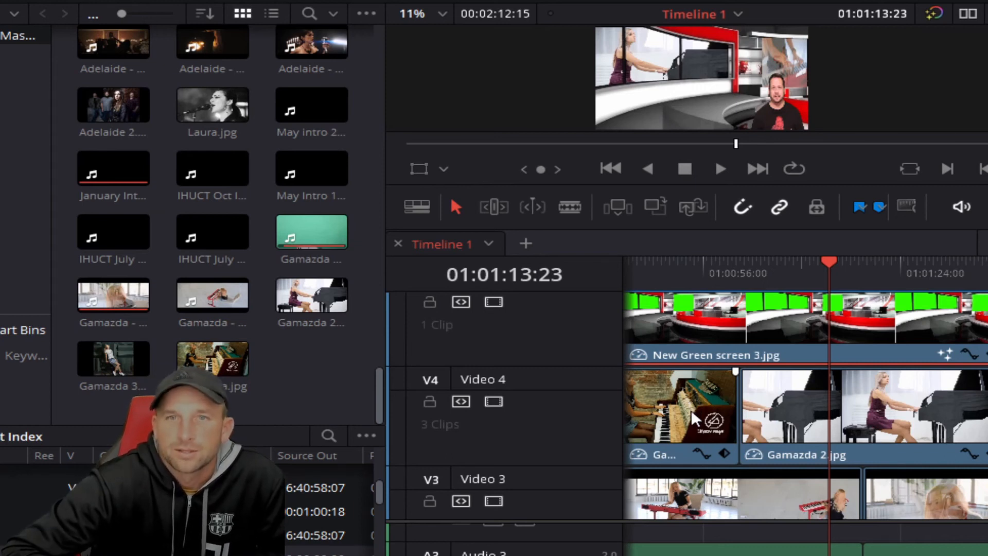